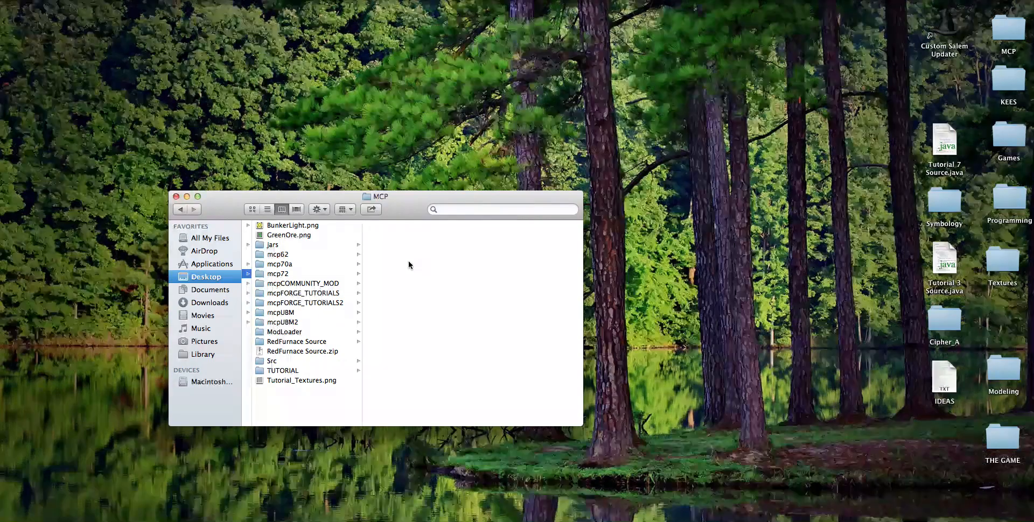
# Step: Browse Desktop > MCP and compare the contents of mcpFORGE_TUTORIALS and mcpFORGE_TUTORIALS2
pyautogui.click(302, 293)
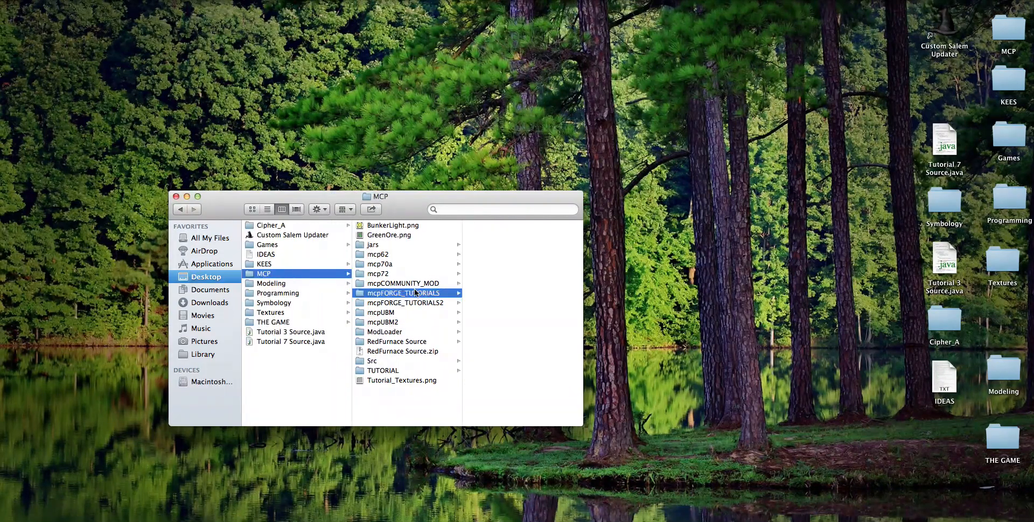
pyautogui.click(405, 302)
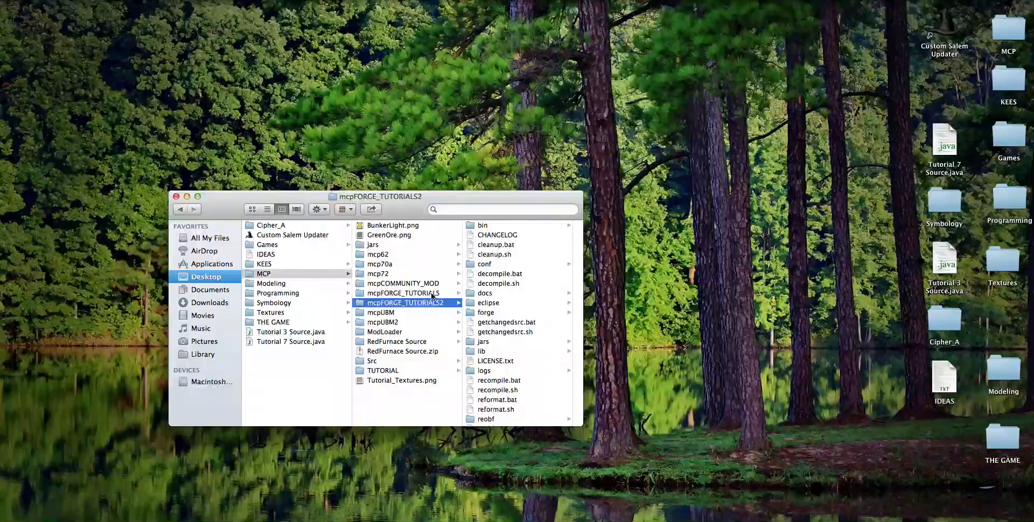
pyautogui.click(403, 292)
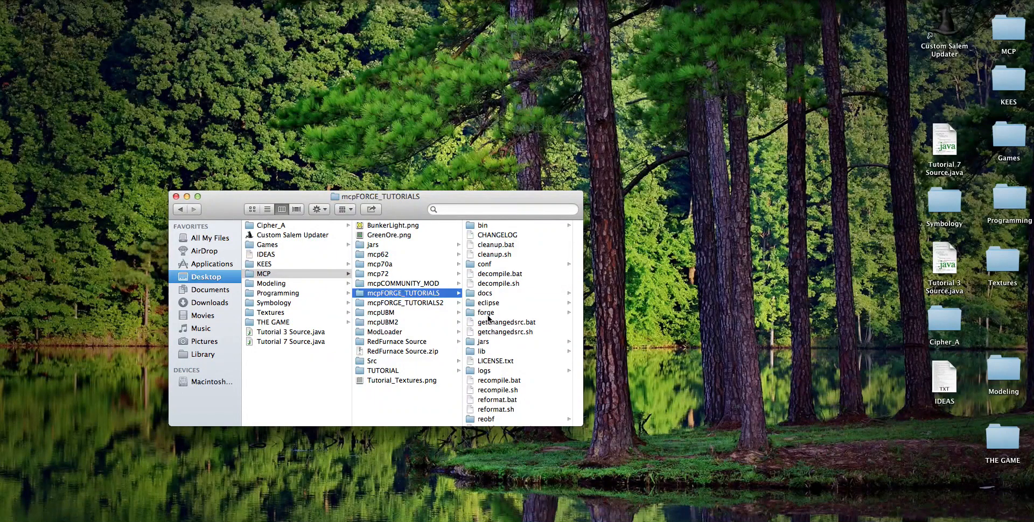
pyautogui.moveTo(478, 319)
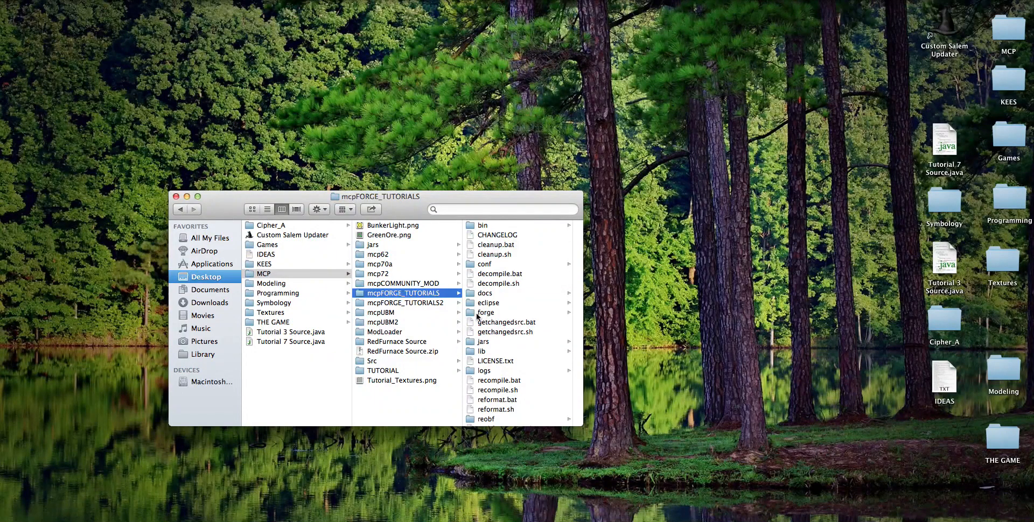
pyautogui.click(403, 303)
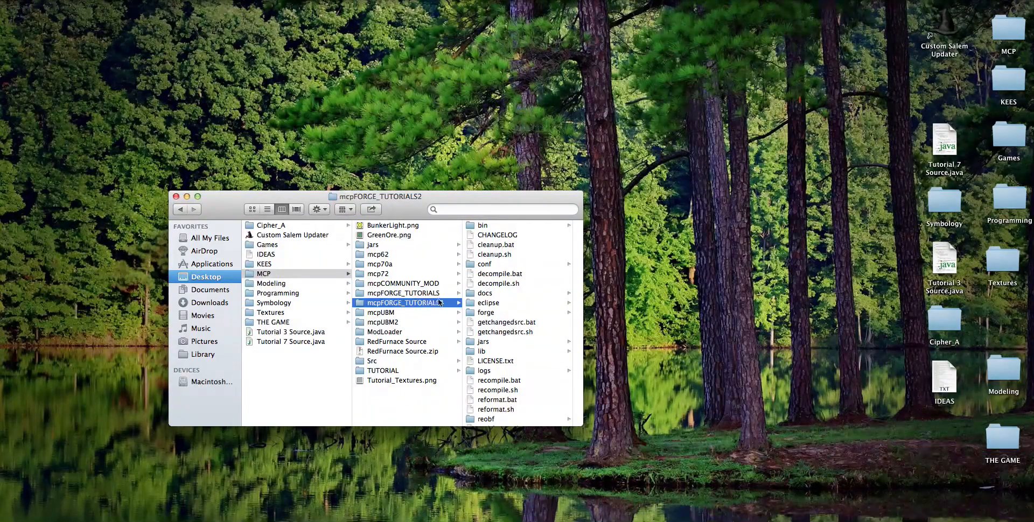
pyautogui.moveTo(472, 298)
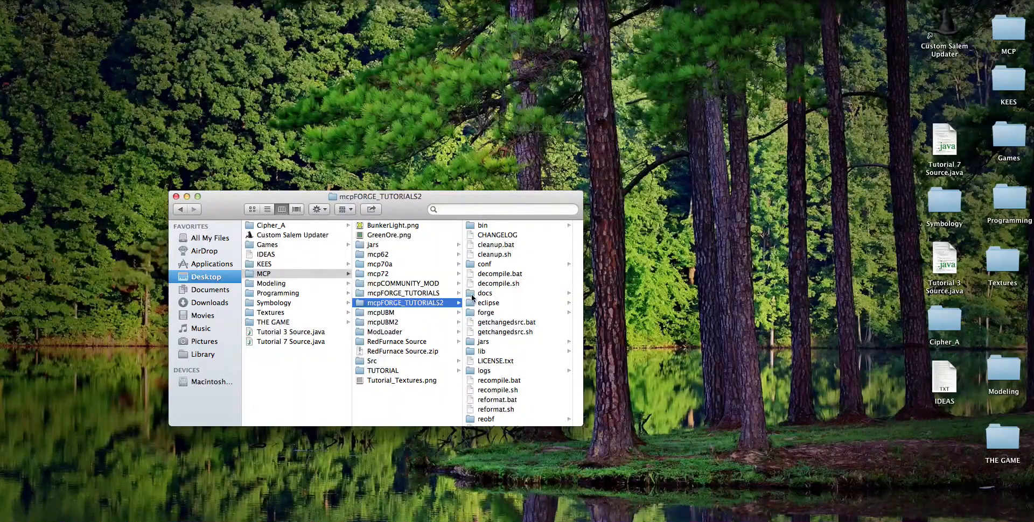
# Step: Inspect the tutorial mod folder inside src/minecraft of mcpFORGE_TUTORIALS2
pyautogui.scroll(-3)
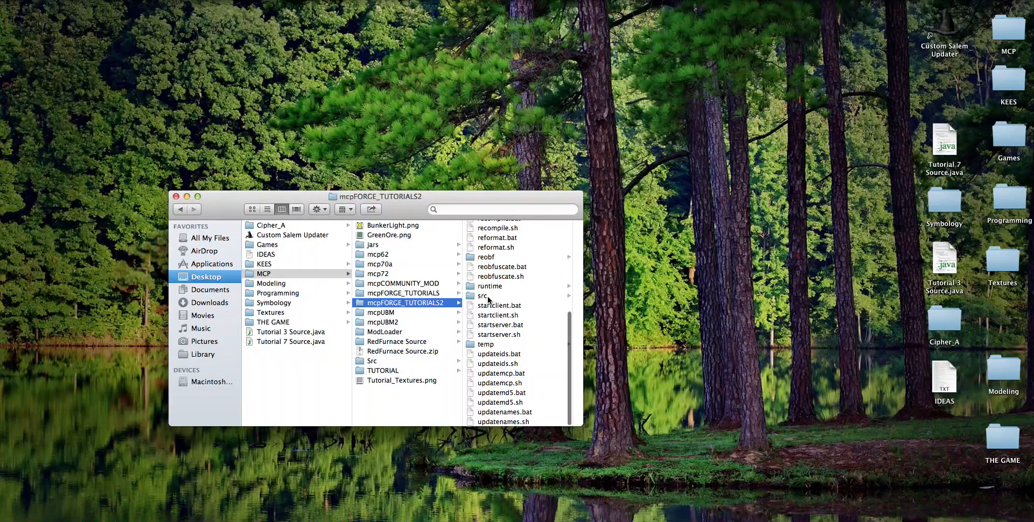
pyautogui.click(482, 296)
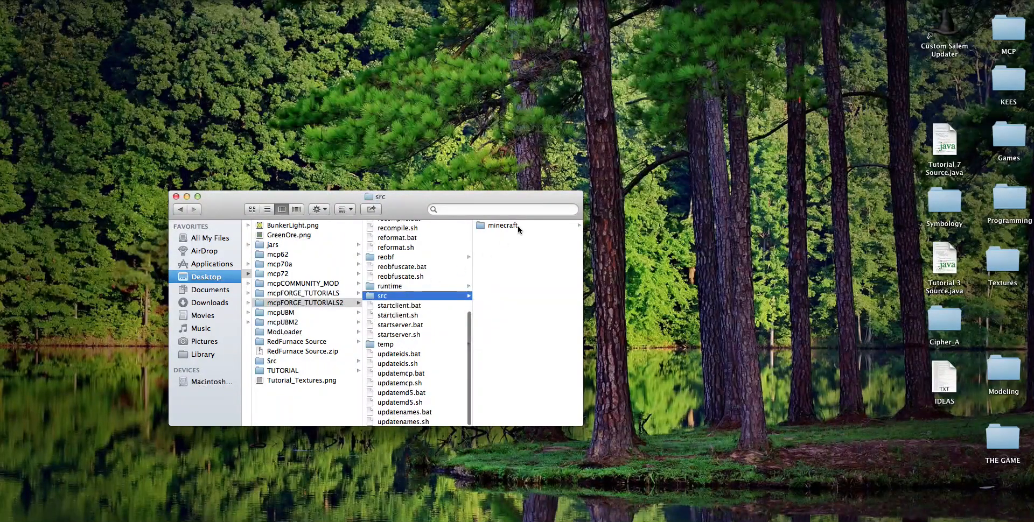
pyautogui.click(502, 225)
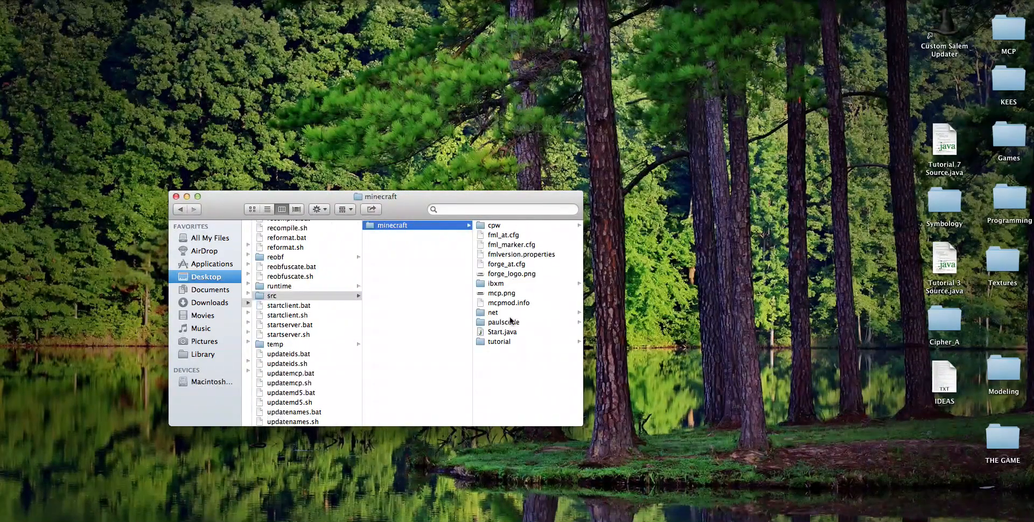
pyautogui.click(499, 342)
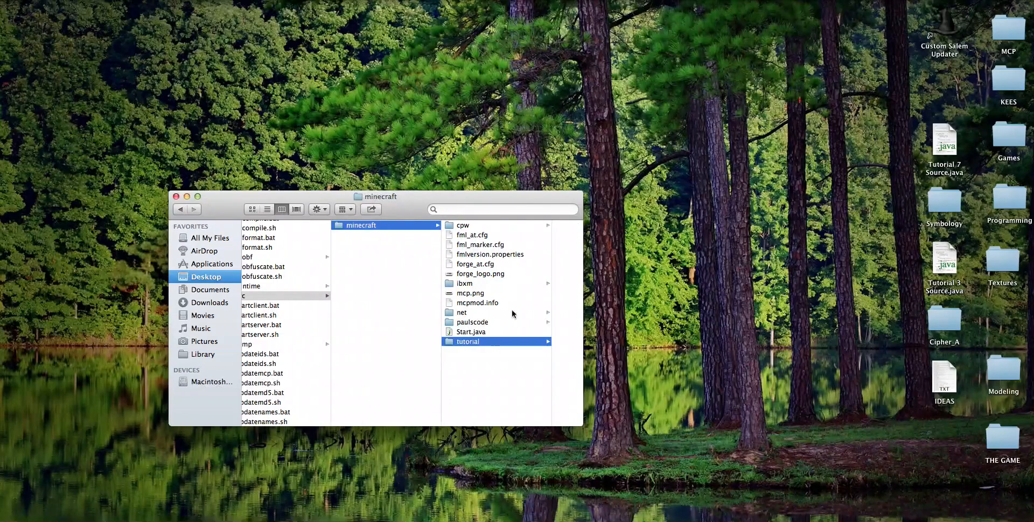
pyautogui.click(467, 342)
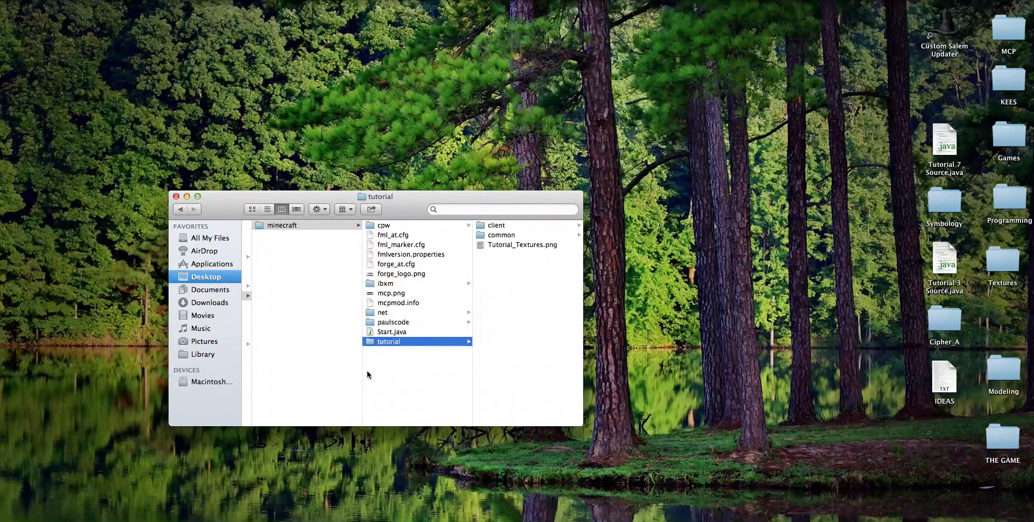
pyautogui.moveTo(402, 342)
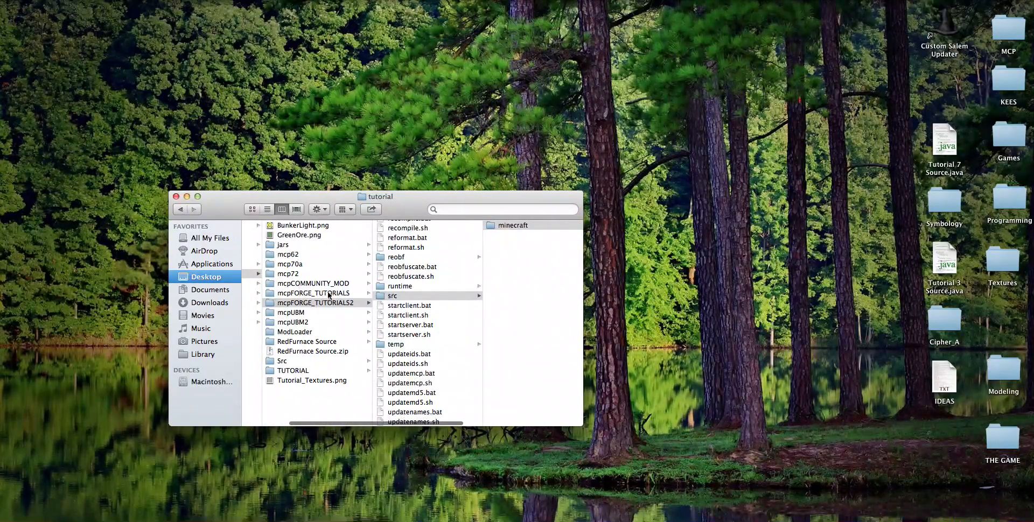
# Step: Copy the tutorial folder into src/minecraft of mcpFORGE_TUTORIALS
pyautogui.click(322, 293)
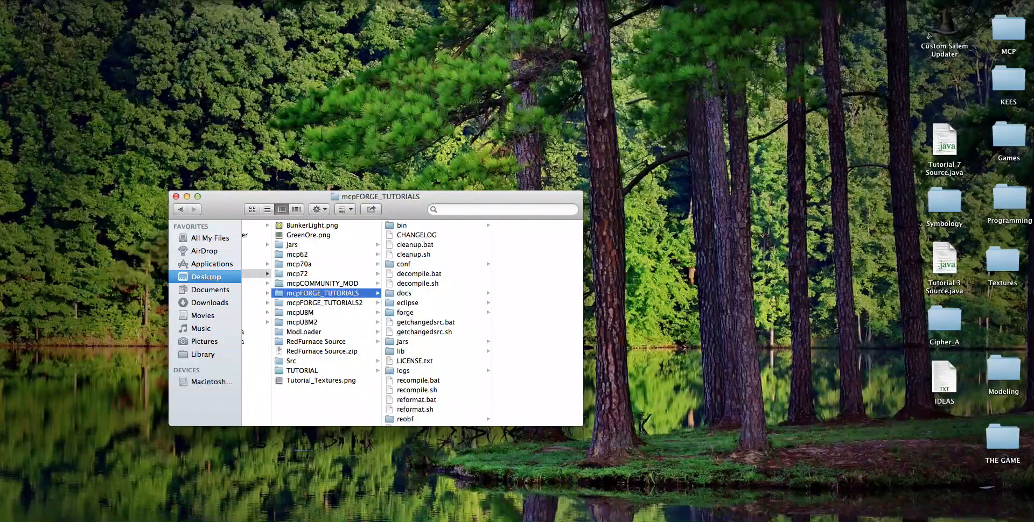
pyautogui.scroll(-3)
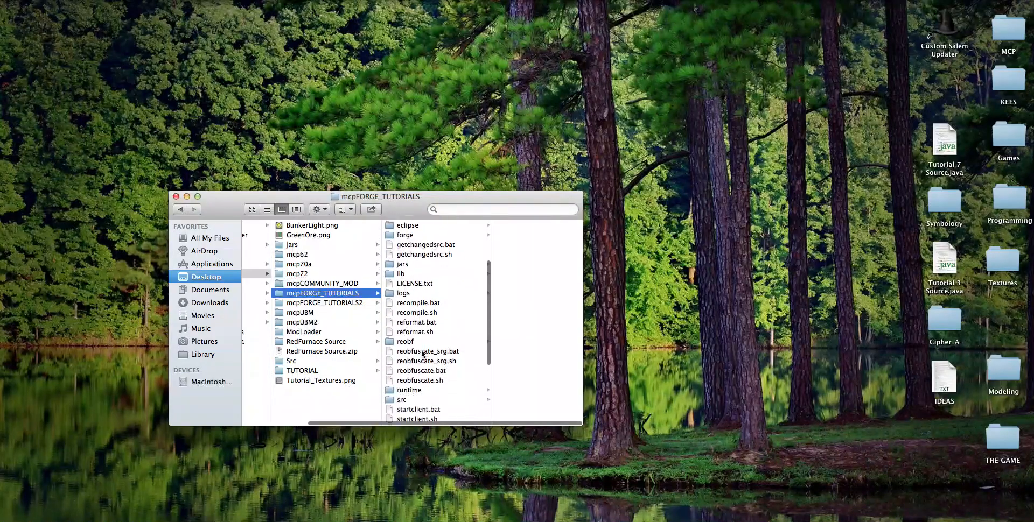
pyautogui.scroll(-3)
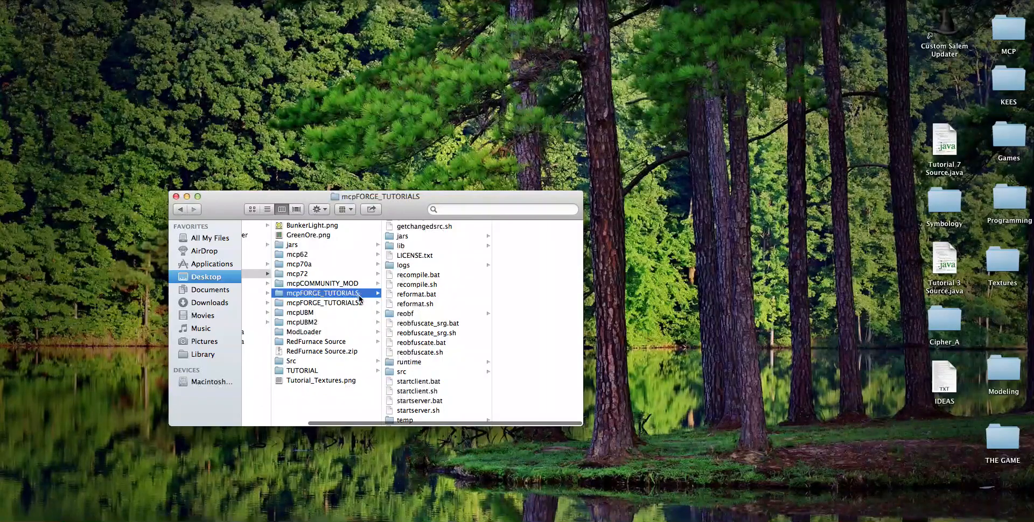
pyautogui.click(291, 372)
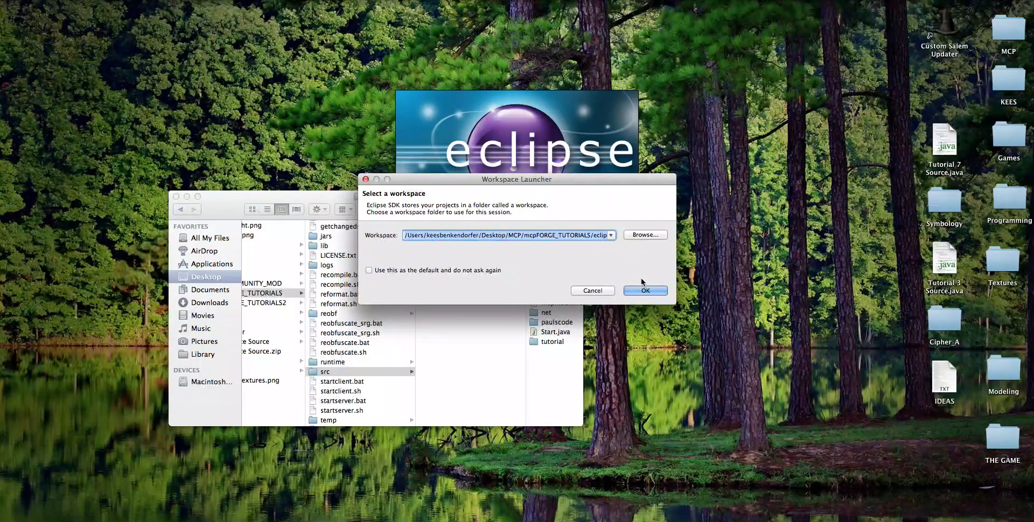
# Step: Launch Eclipse on the mcpFORGE_TUTORIALS/eclipse workspace
pyautogui.click(645, 291)
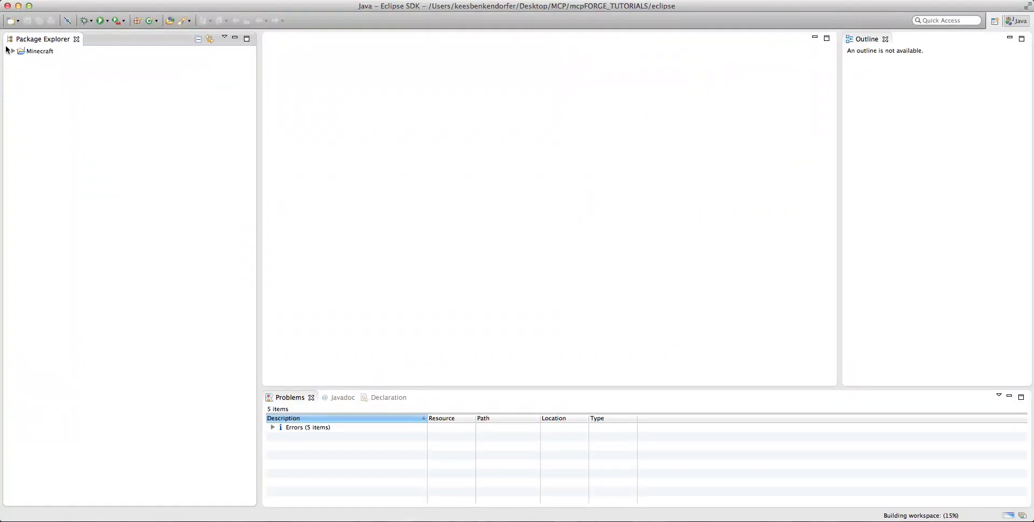
# Step: Expand the Minecraft project's tutorial, tutorial.client and tutorial.common packages in Package Explorer
pyautogui.click(13, 52)
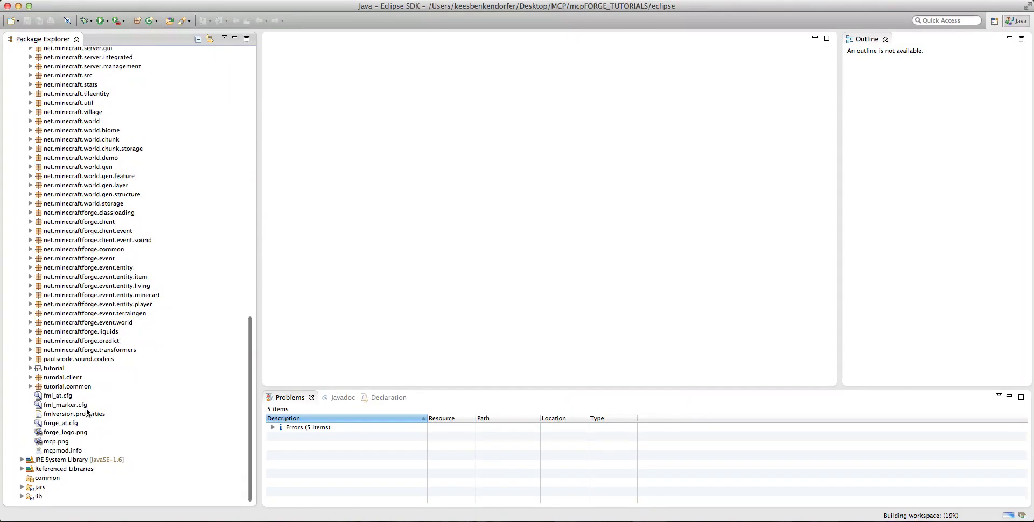
pyautogui.click(30, 367)
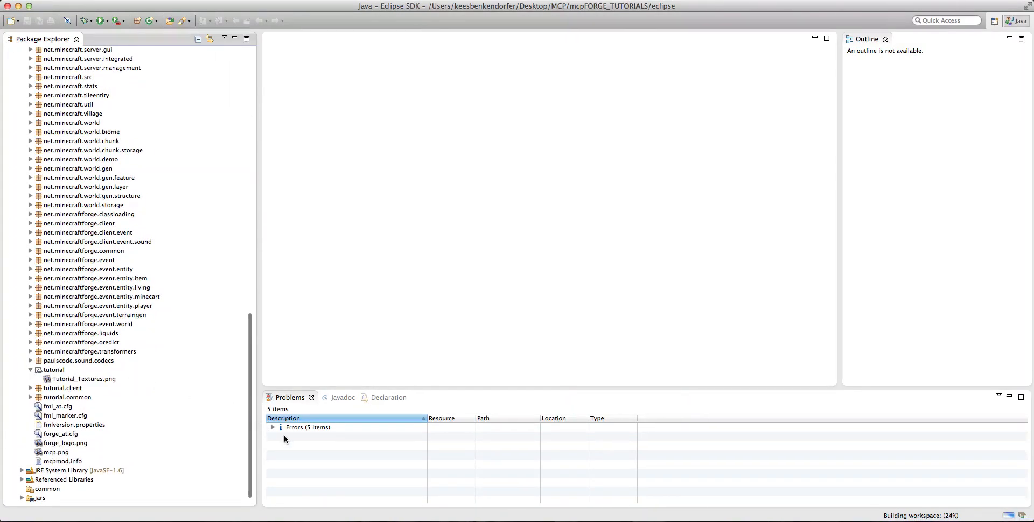
pyautogui.click(273, 427)
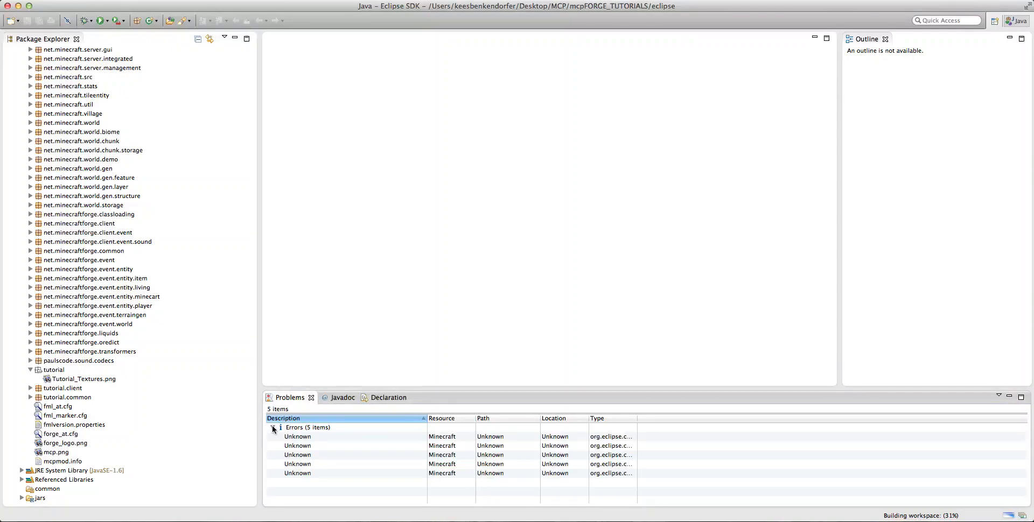
pyautogui.click(30, 387)
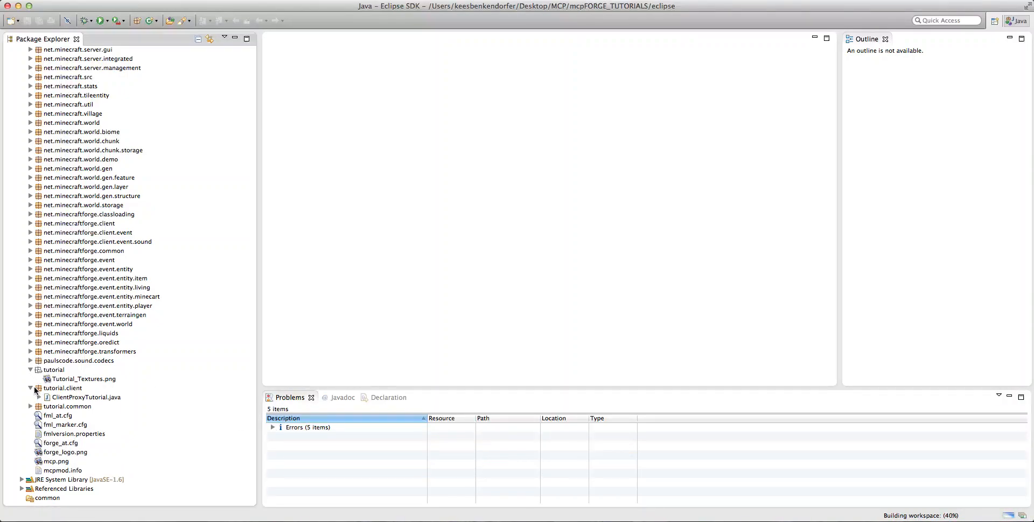
pyautogui.click(30, 405)
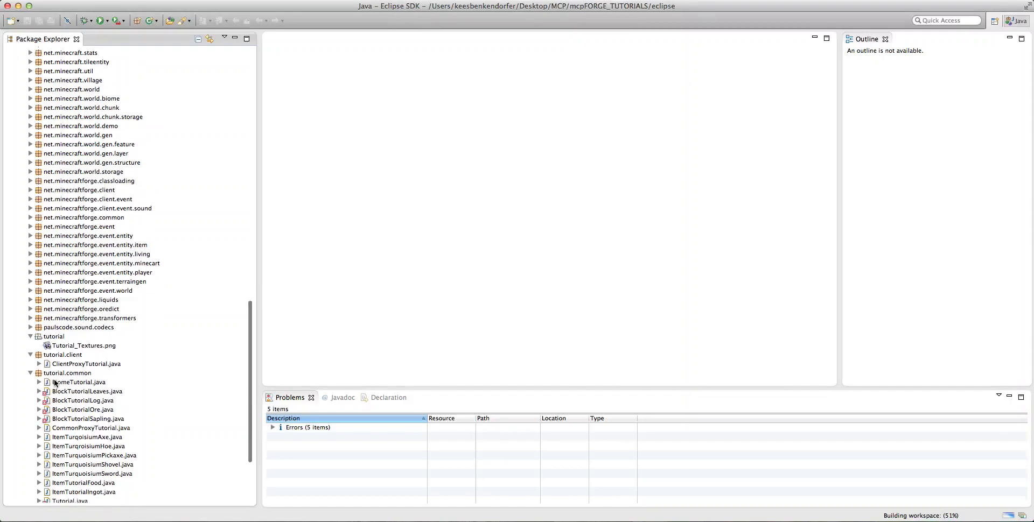
pyautogui.scroll(-3)
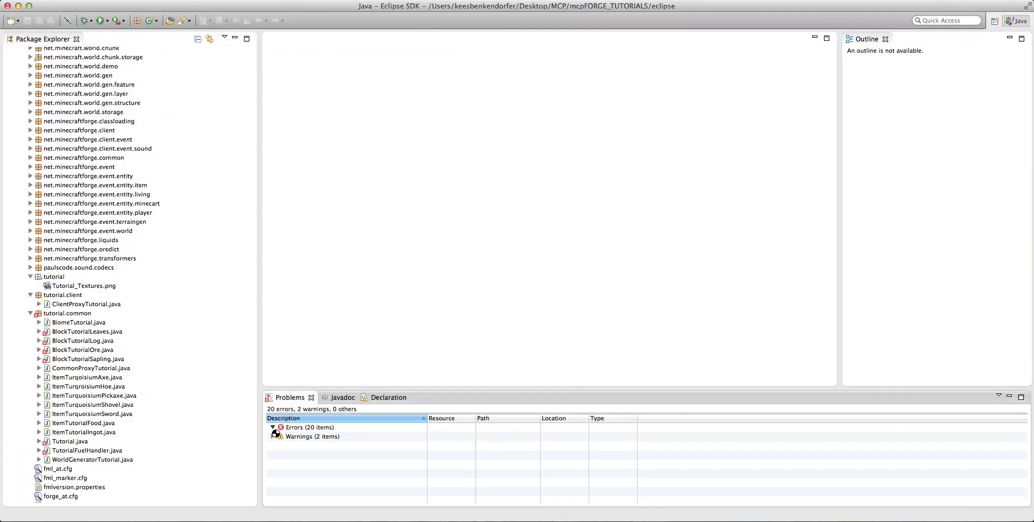
# Step: Review the 20 build errors in the Problems view, then collapse the list
pyautogui.click(273, 428)
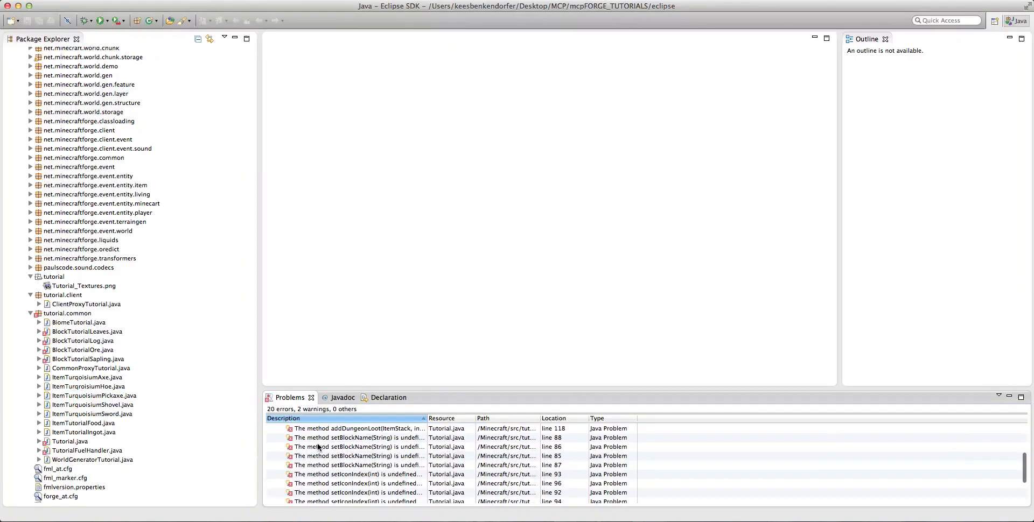
pyautogui.click(270, 427)
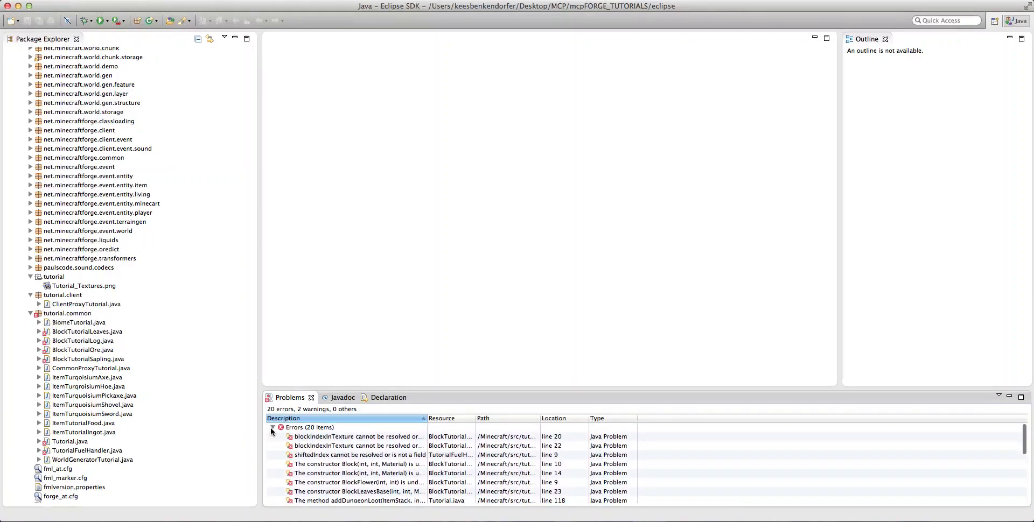
pyautogui.click(273, 427)
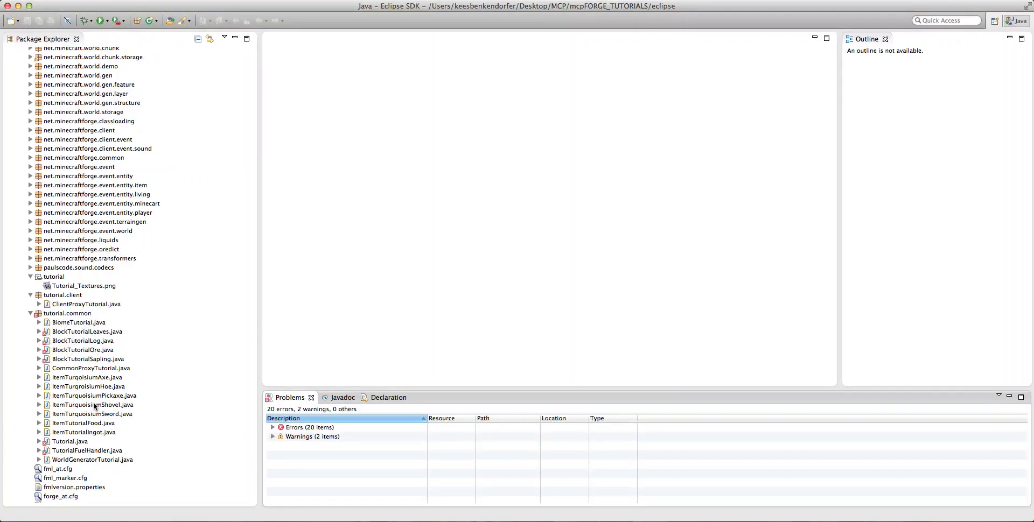
pyautogui.moveTo(156, 384)
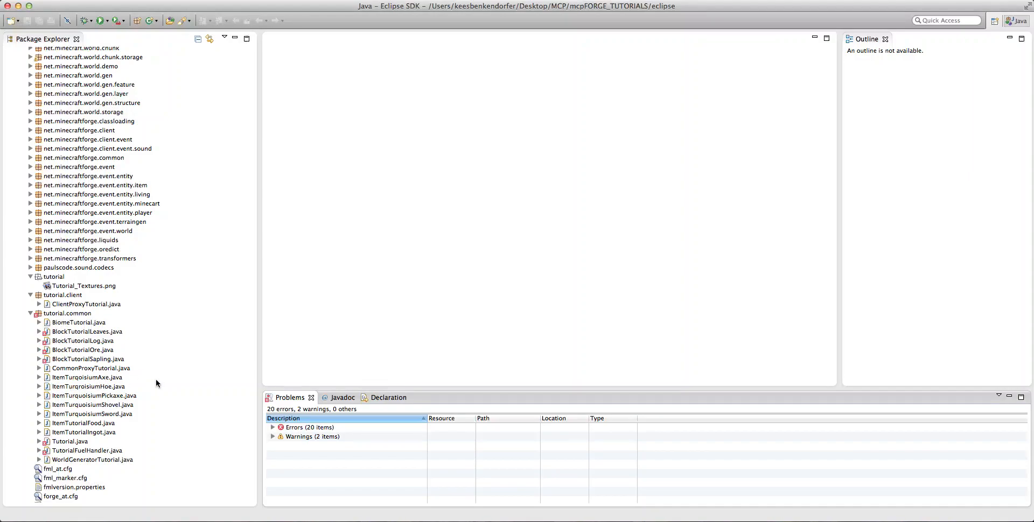
pyautogui.moveTo(115, 359)
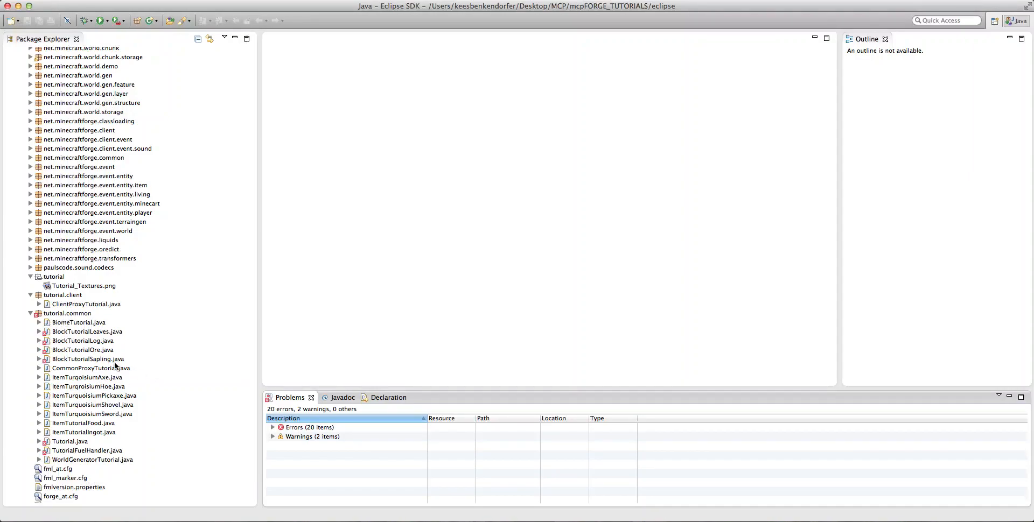
pyautogui.moveTo(100, 356)
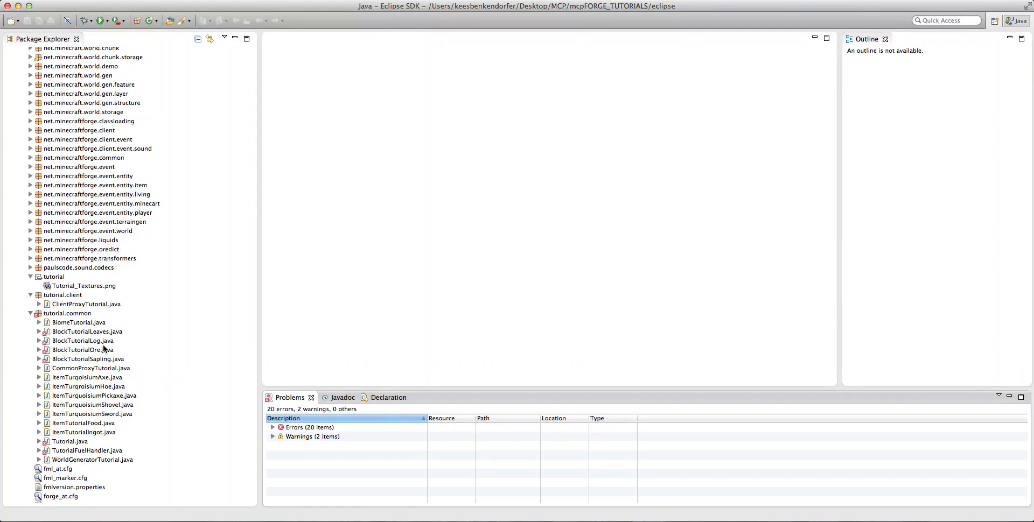
pyautogui.moveTo(362, 67)
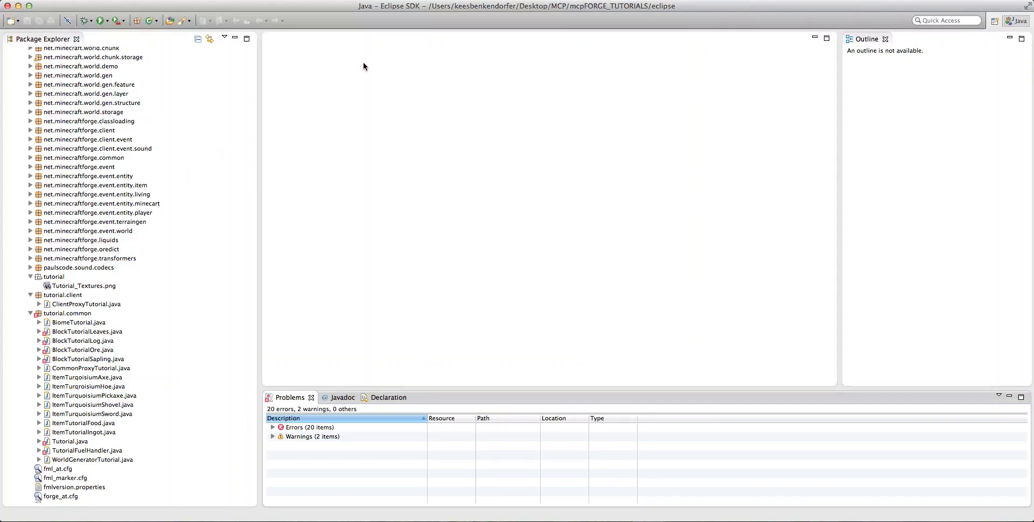
pyautogui.moveTo(361, 78)
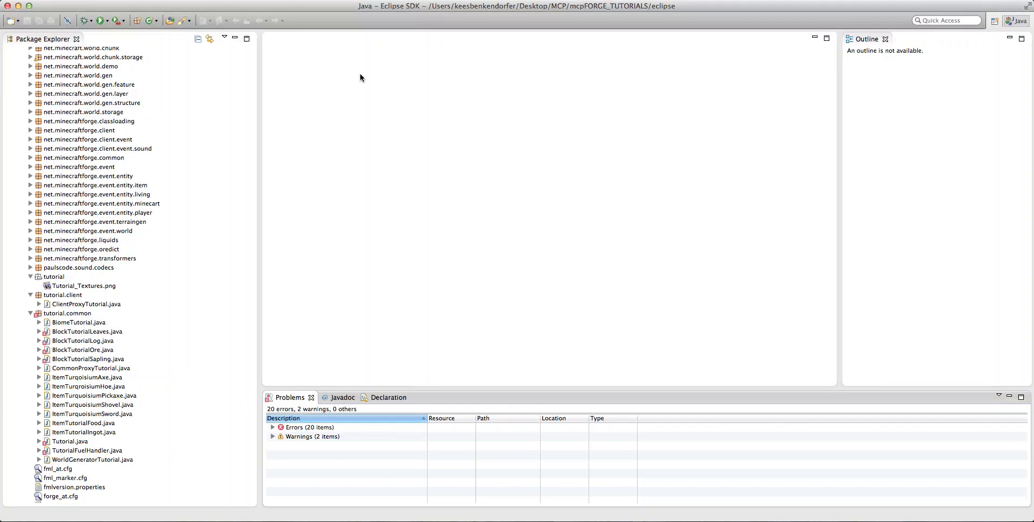
# Step: Open Tutorial.java from tutorial.common and scroll to its load method with error markers
pyautogui.click(69, 441)
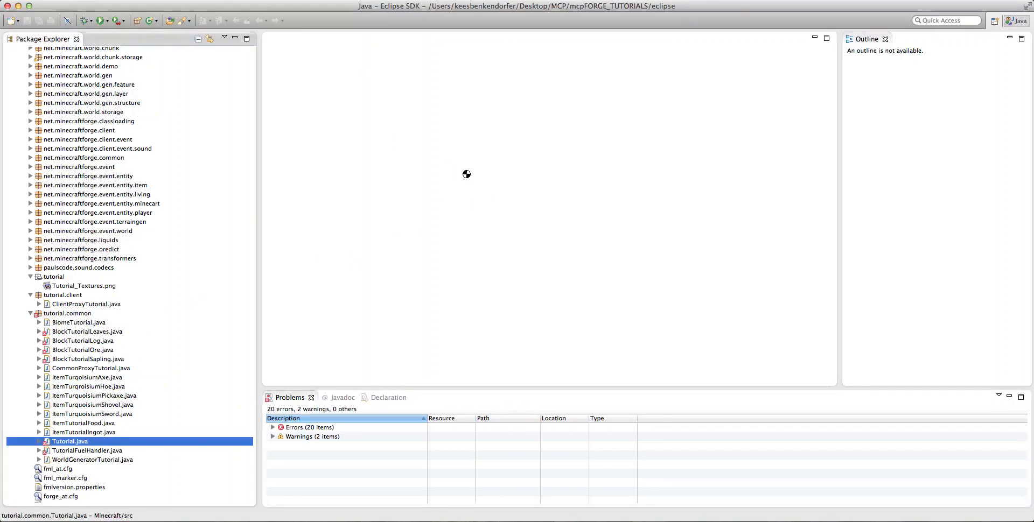
pyautogui.doubleClick(69, 441)
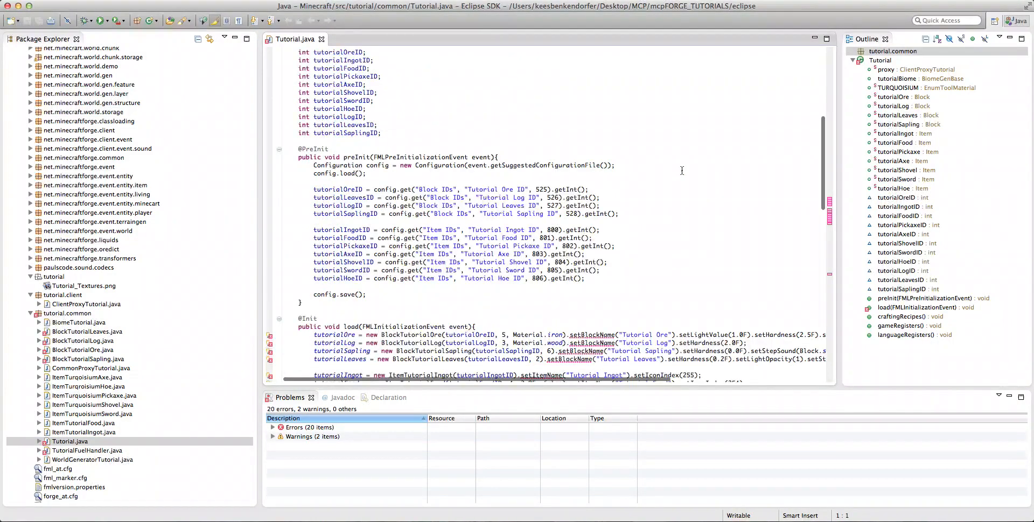
pyautogui.scroll(-3)
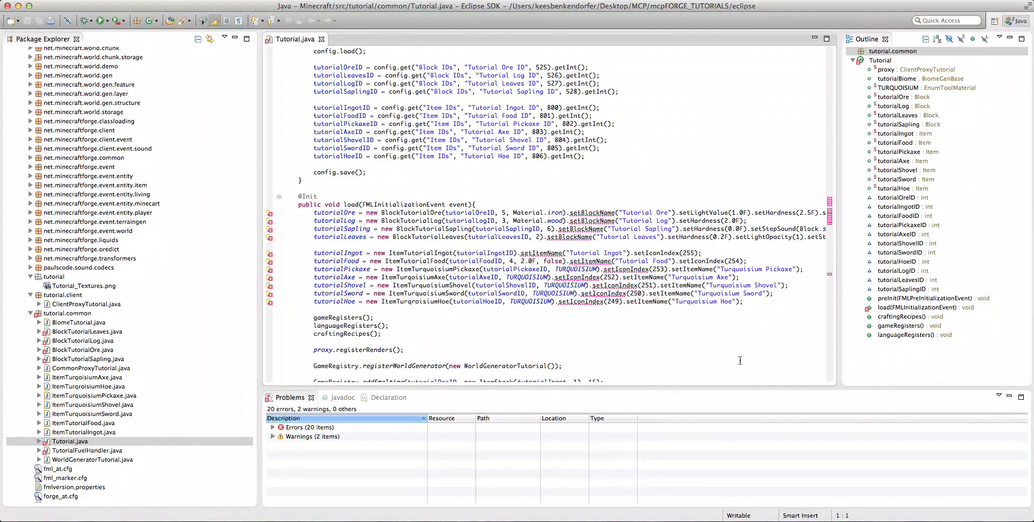
pyautogui.moveTo(957, 495)
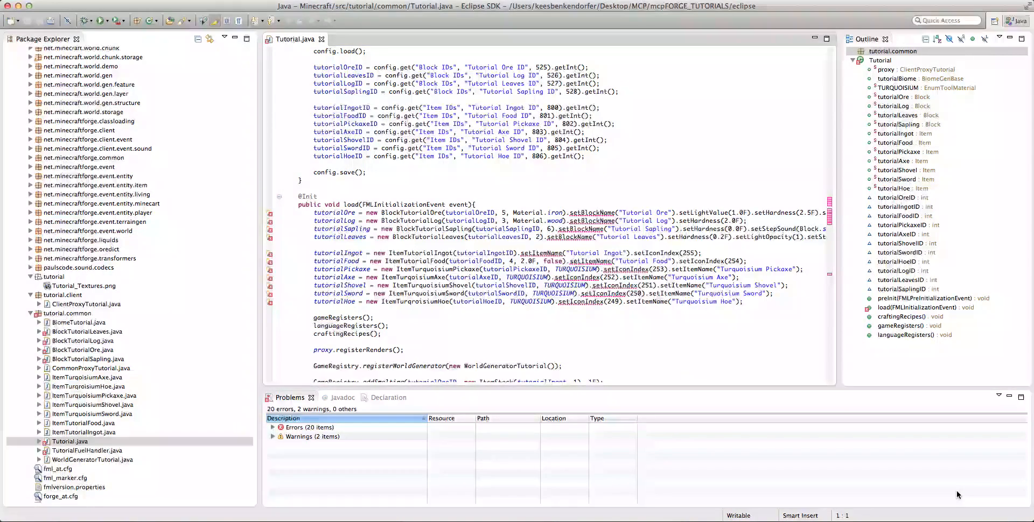